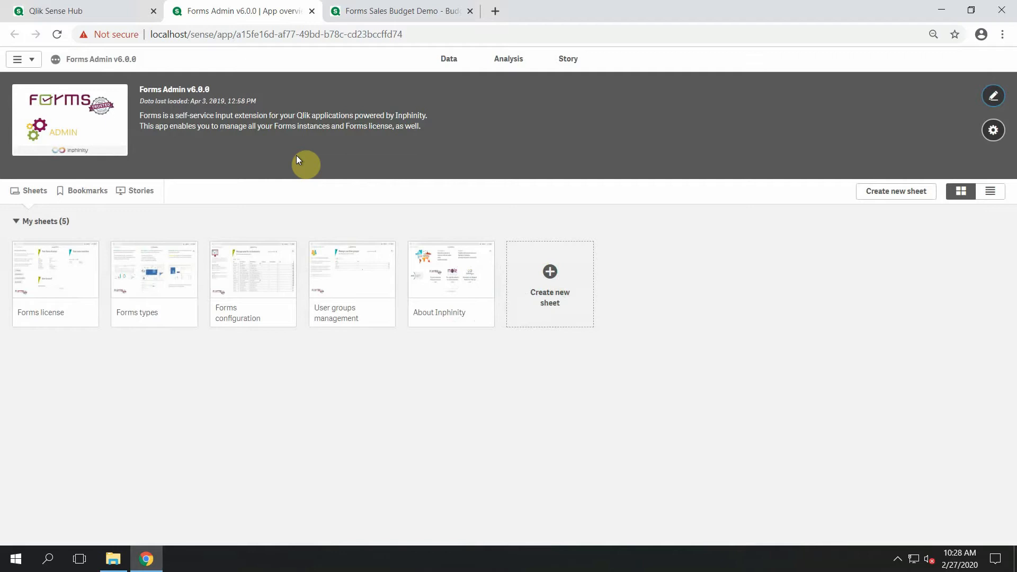
mouse_move(254, 283)
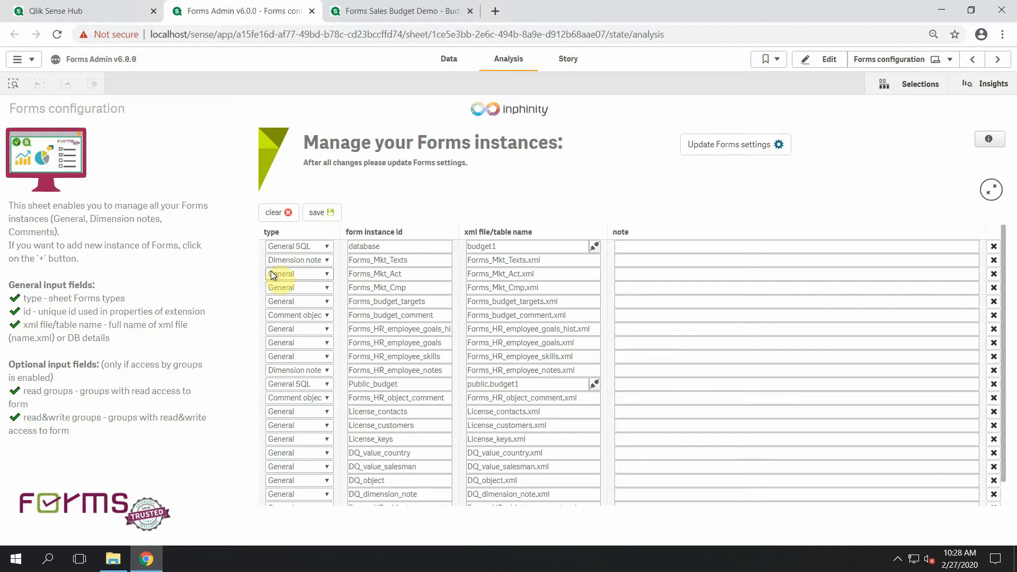
Scroll to the new blank instance row and show its type options.
scroll("down", 3)
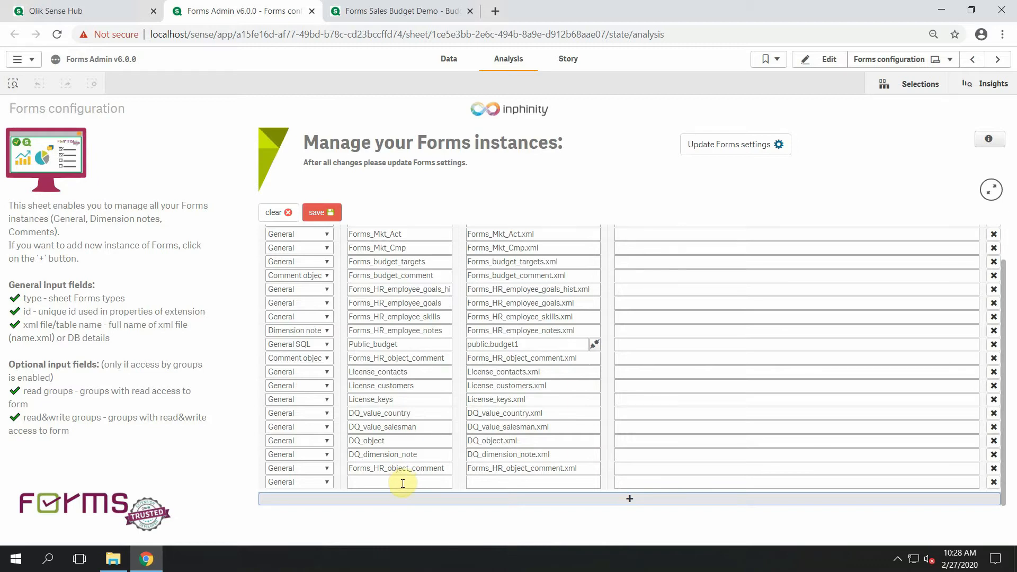
left_click(298, 481)
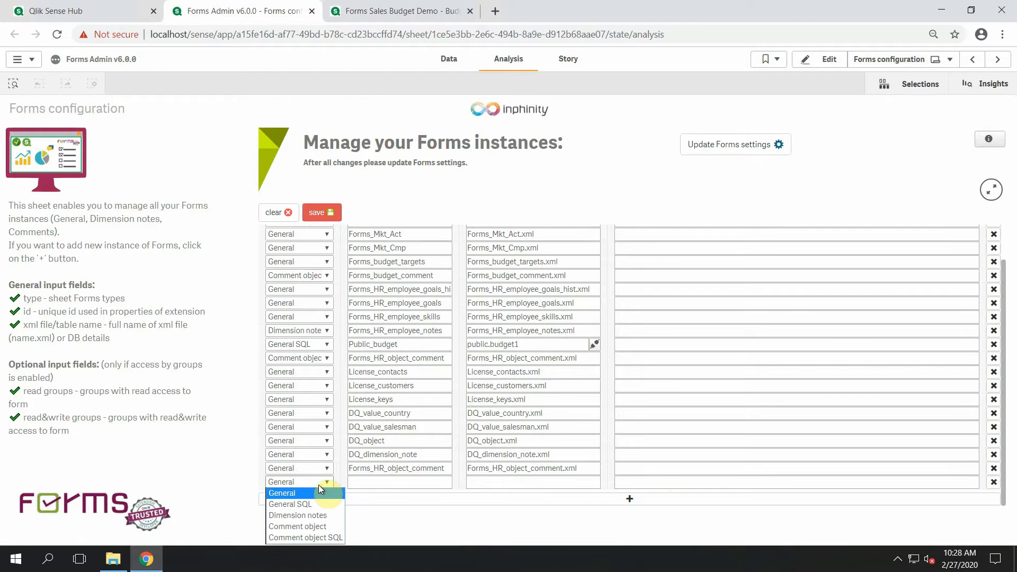
mouse_move(318, 508)
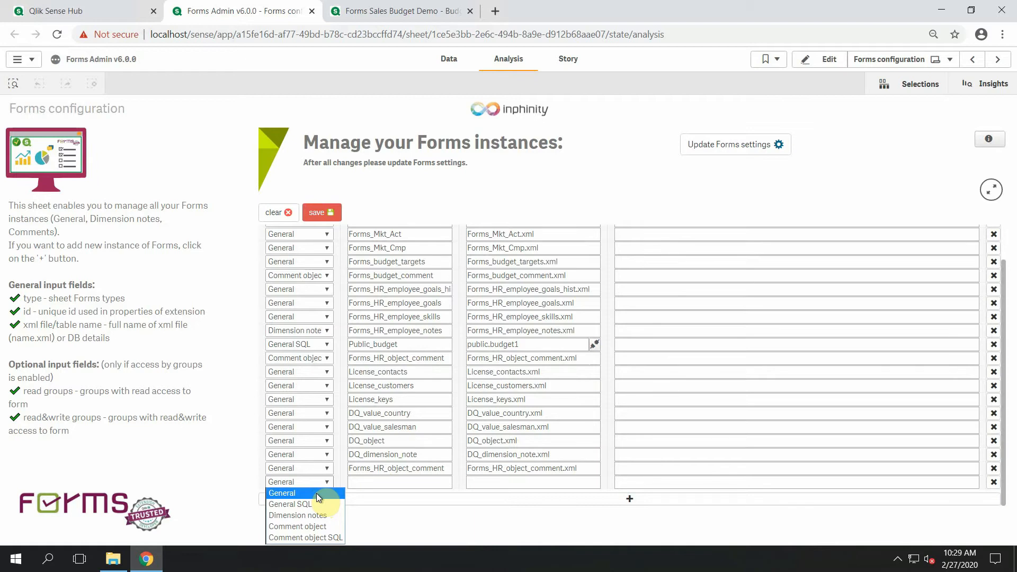
mouse_move(317, 504)
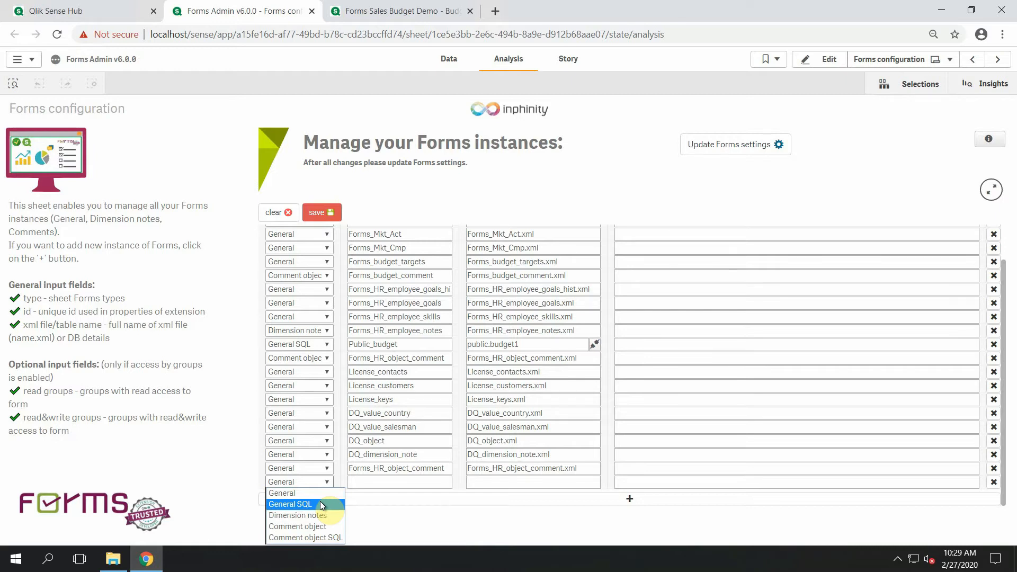
mouse_move(297, 515)
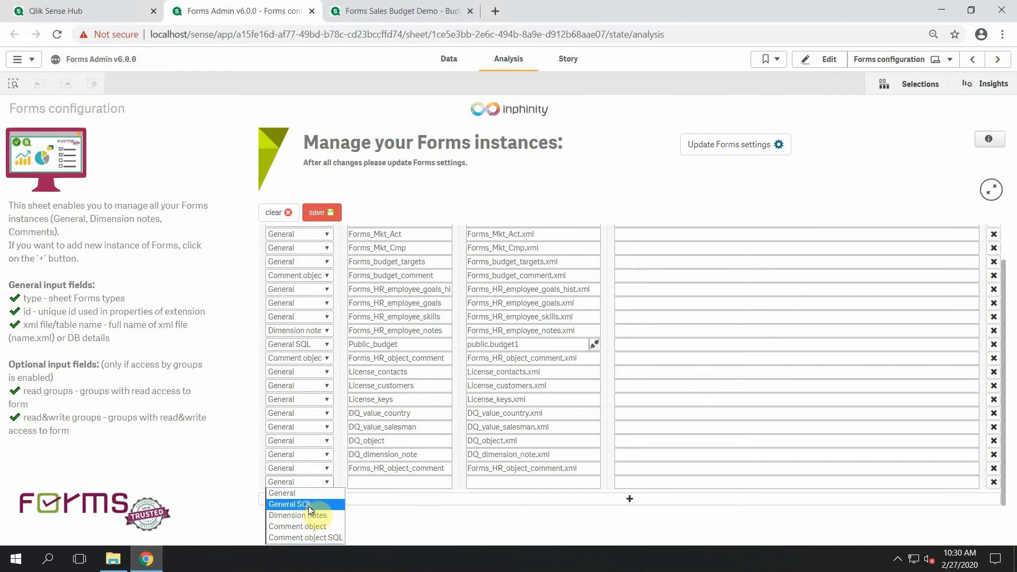
Make the new row a General SQL instance named TechTuesday and open its connection wizard.
left_click(290, 504)
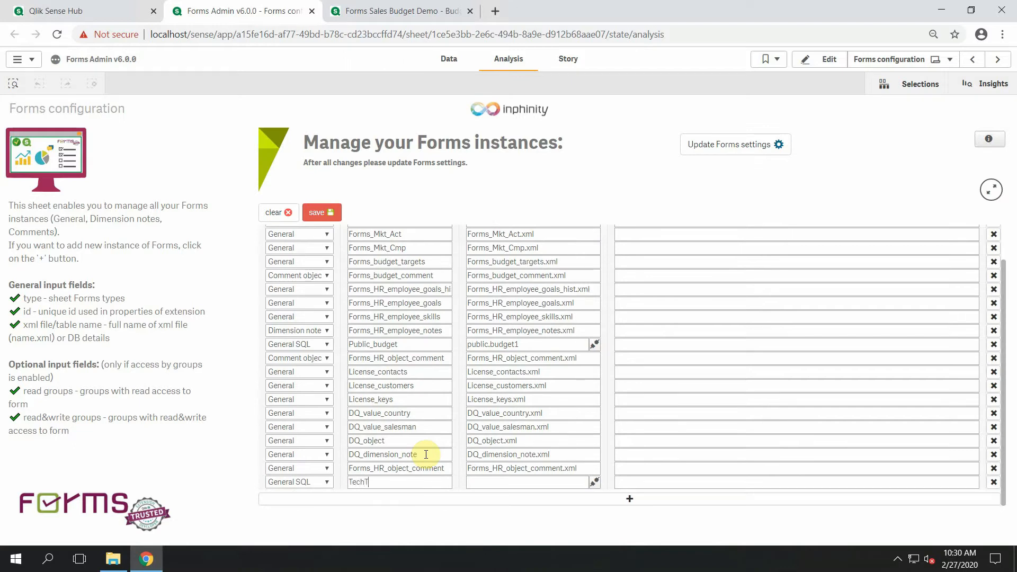
type("uesday")
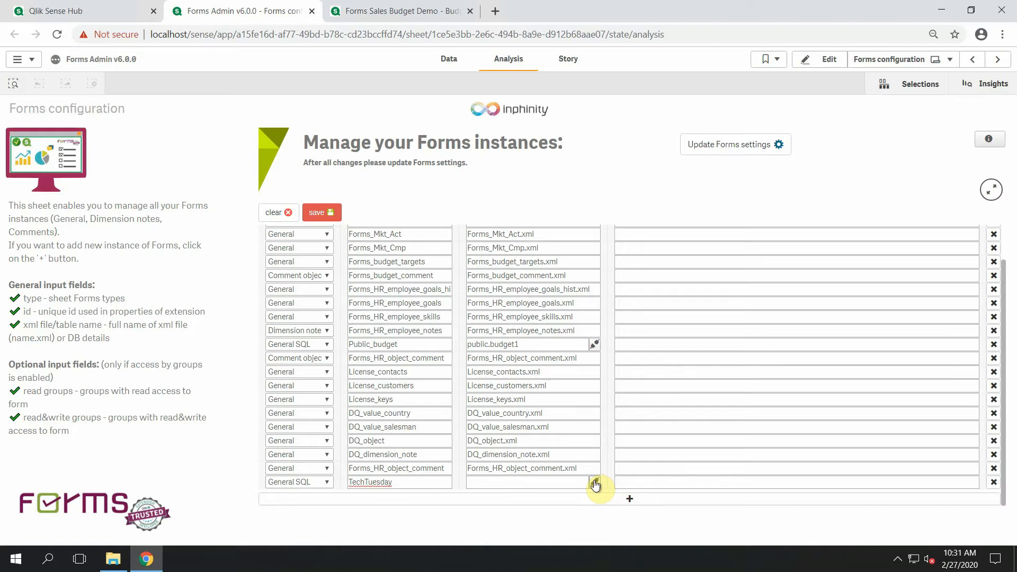
left_click(389, 482)
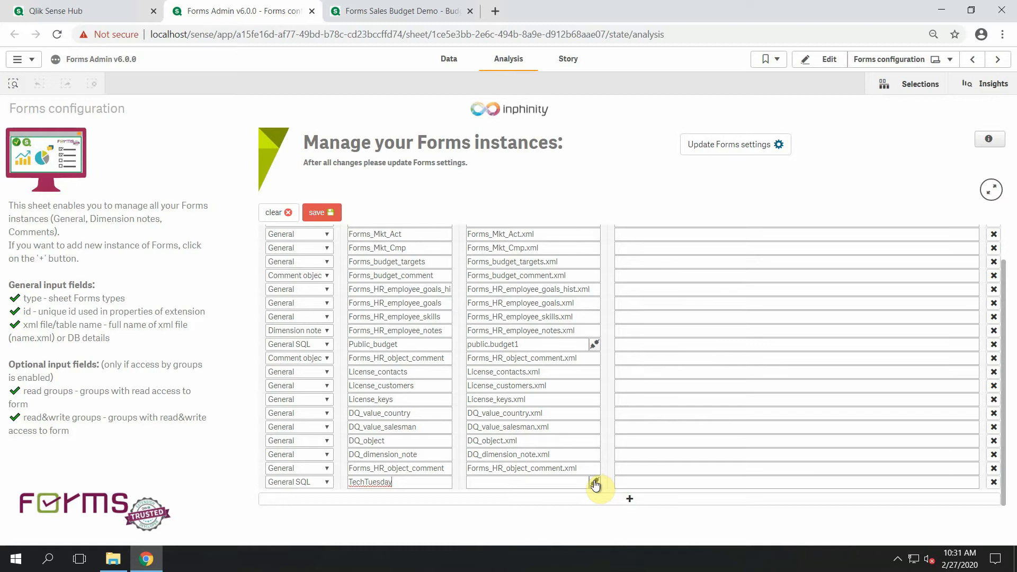
left_click(591, 484)
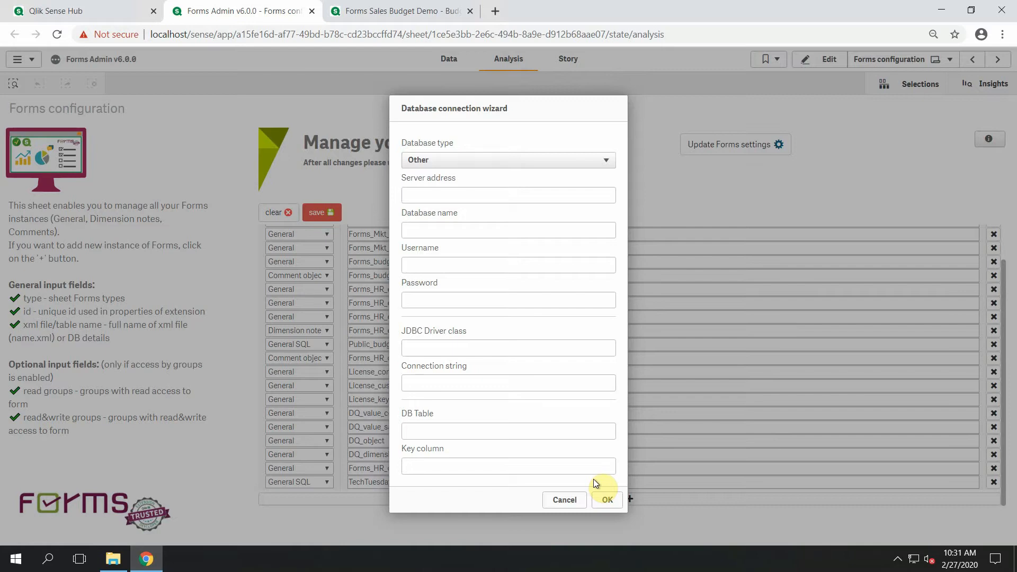
Choose MariaDb as the database type in the connection wizard.
left_click(507, 159)
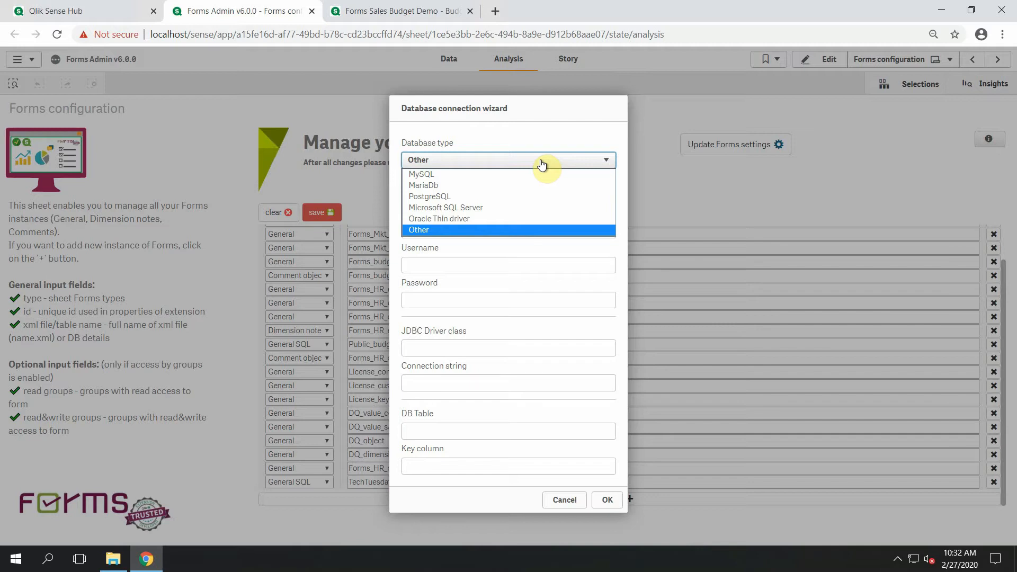
left_click(422, 186)
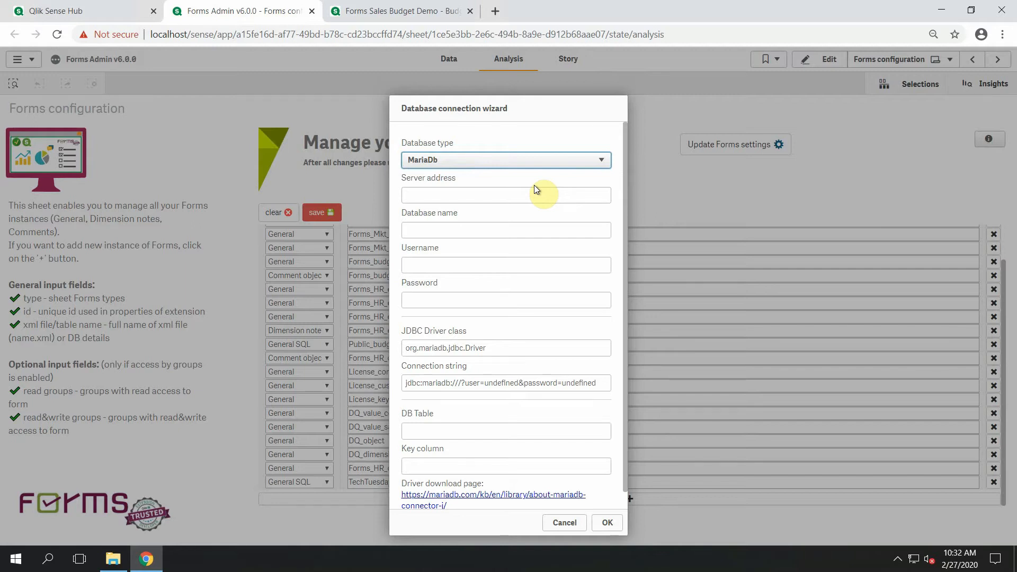
mouse_move(519, 250)
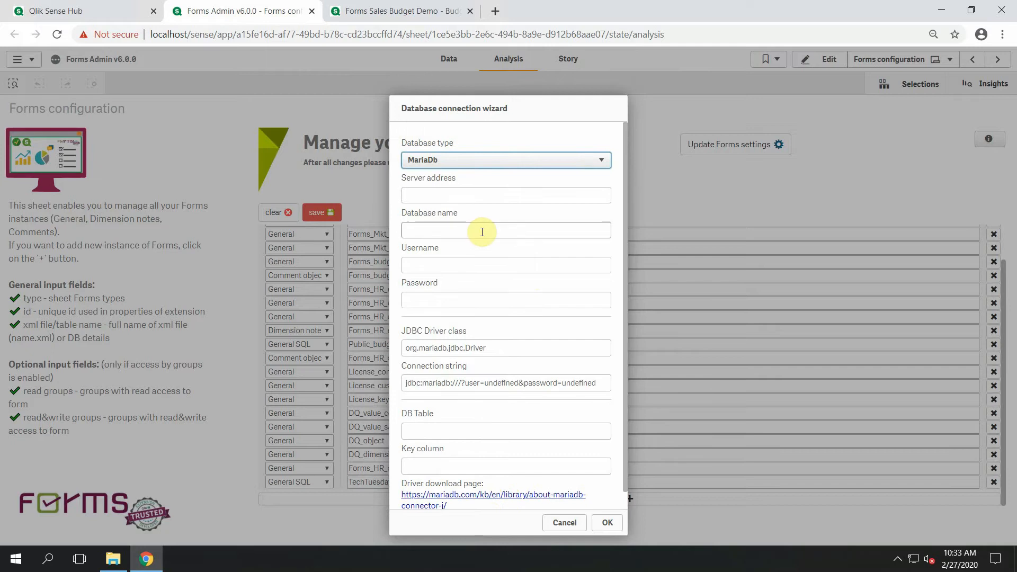
Enter server localhost, database majkadb and username root.
left_click(505, 194)
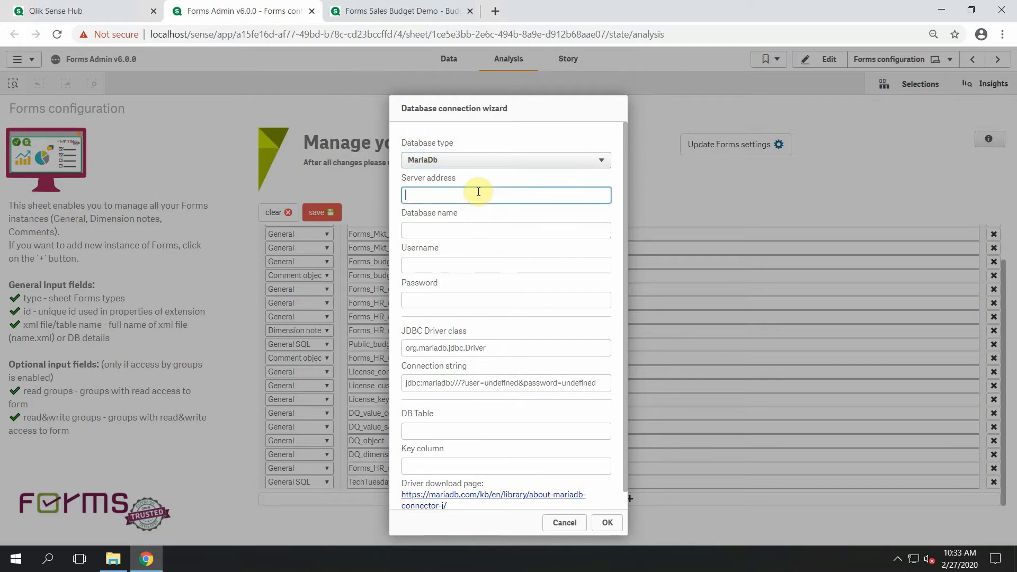
type("local")
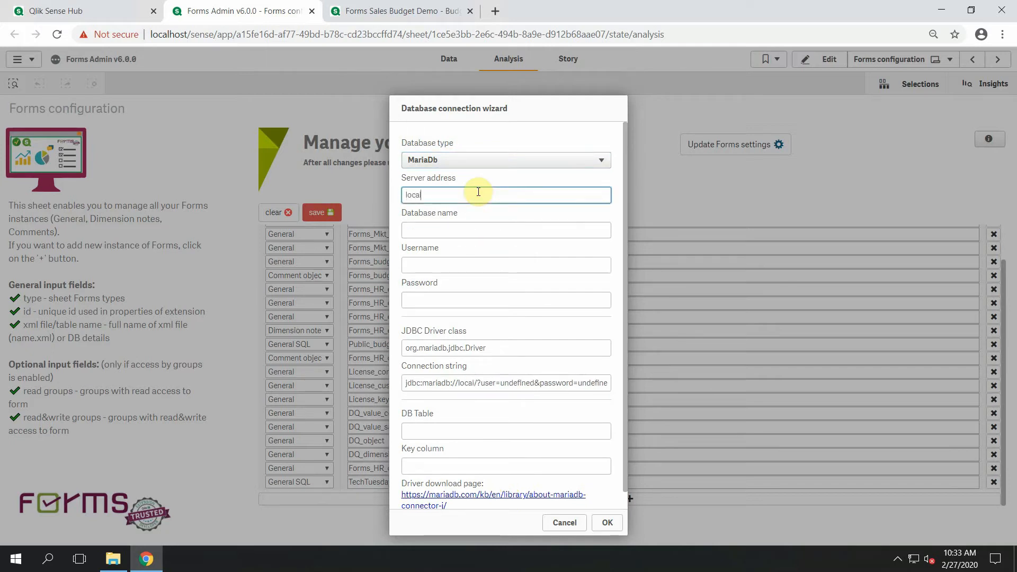
type("host")
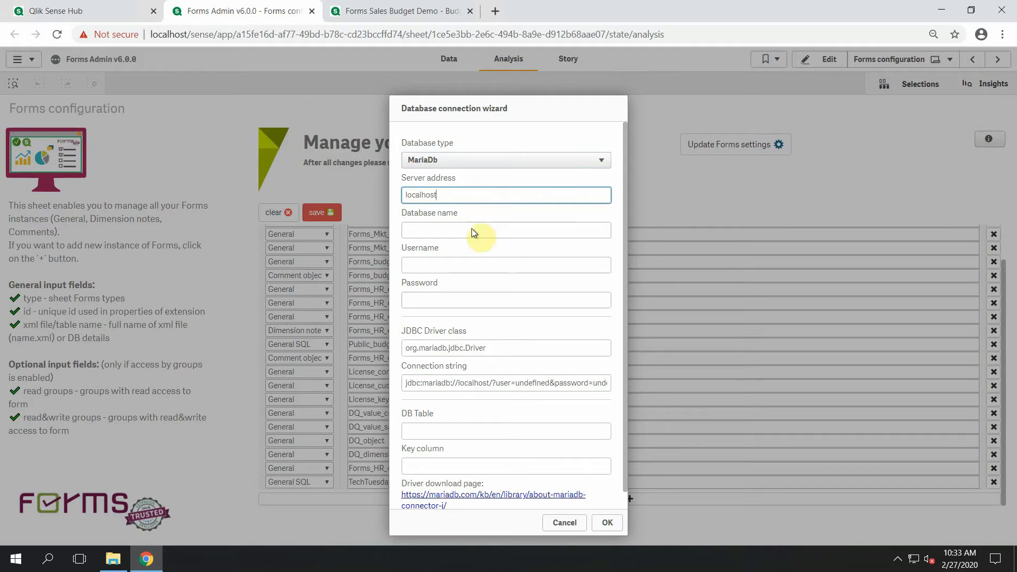
type("majkadb")
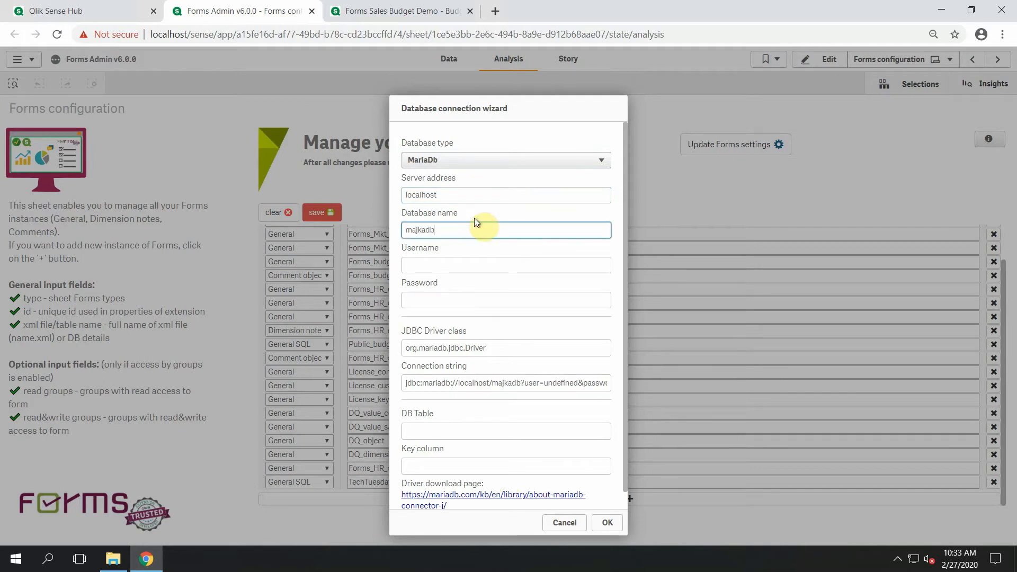
left_click(505, 264)
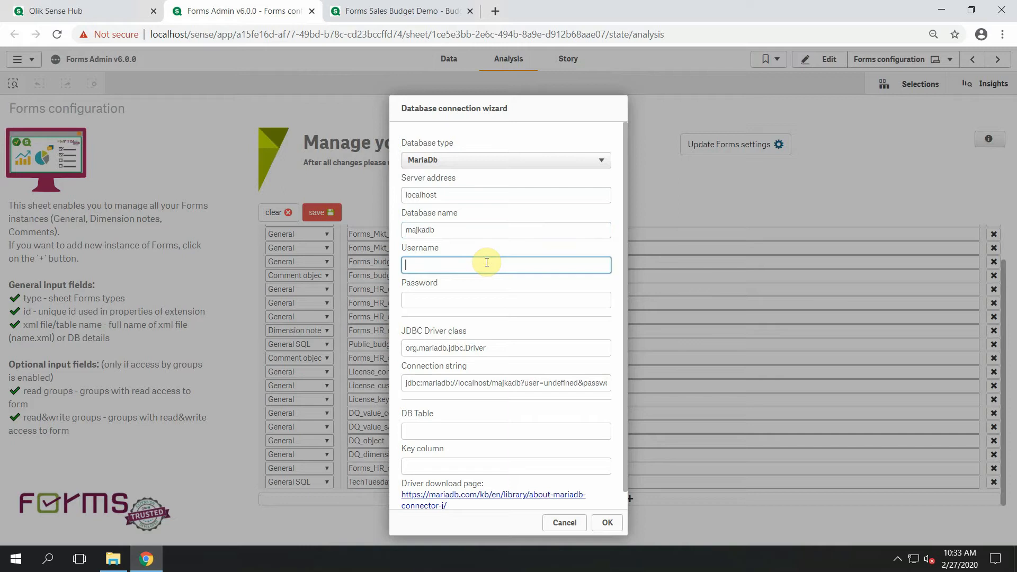
type("root")
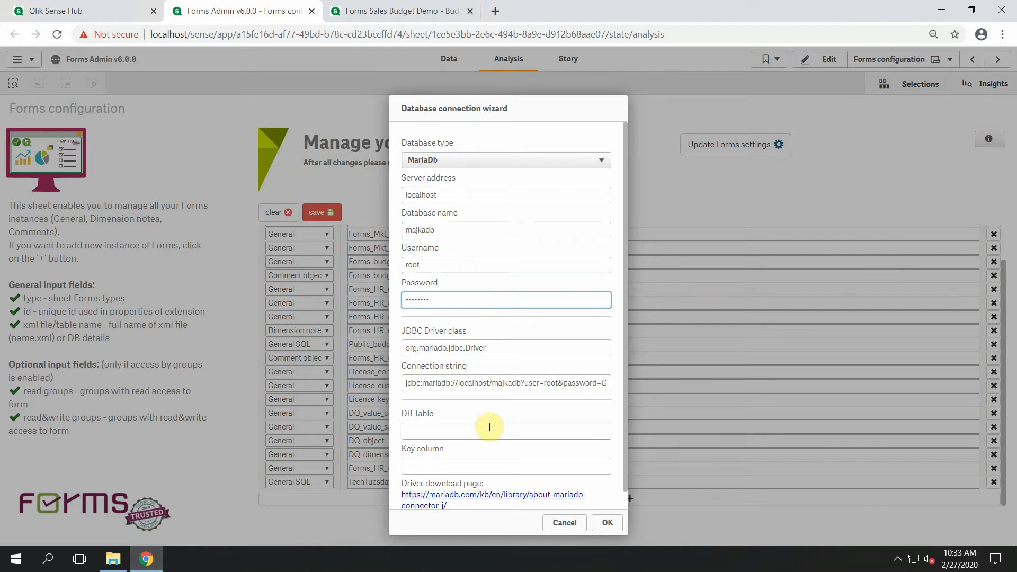
Set DB table budget1 and key column id, then confirm the connection.
type("budget1")
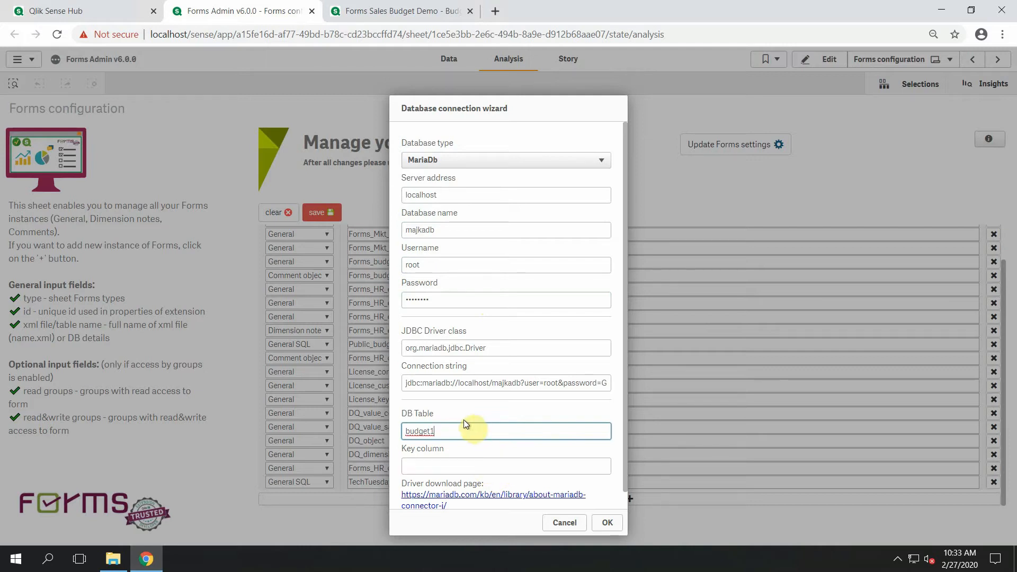
left_click(505, 465)
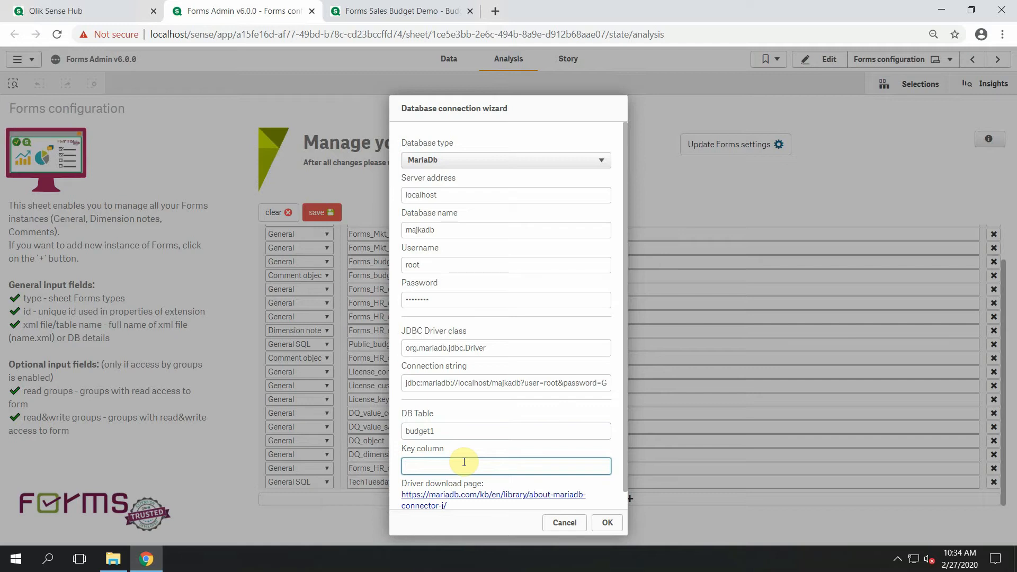
type("id")
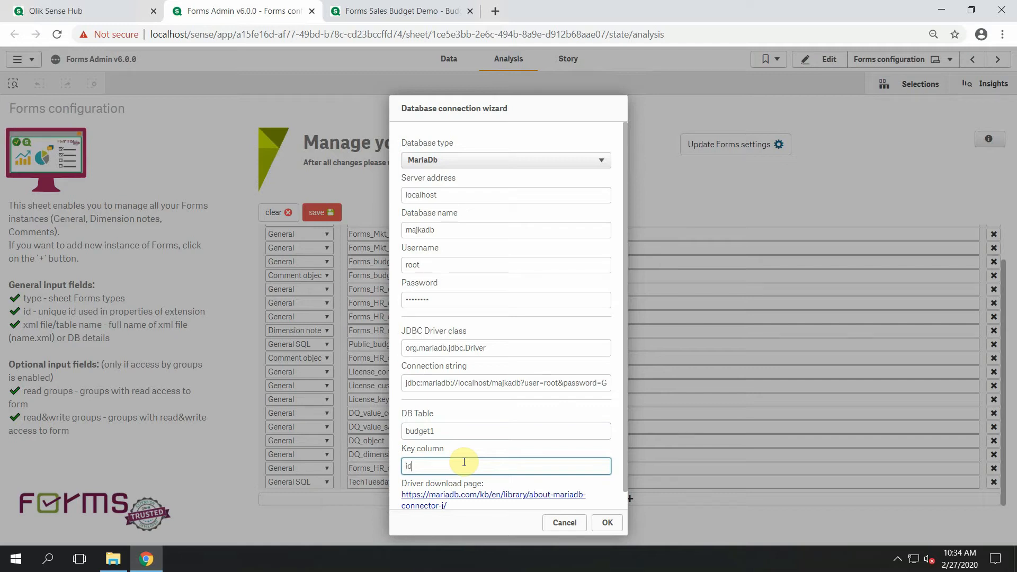
scroll("down", 3)
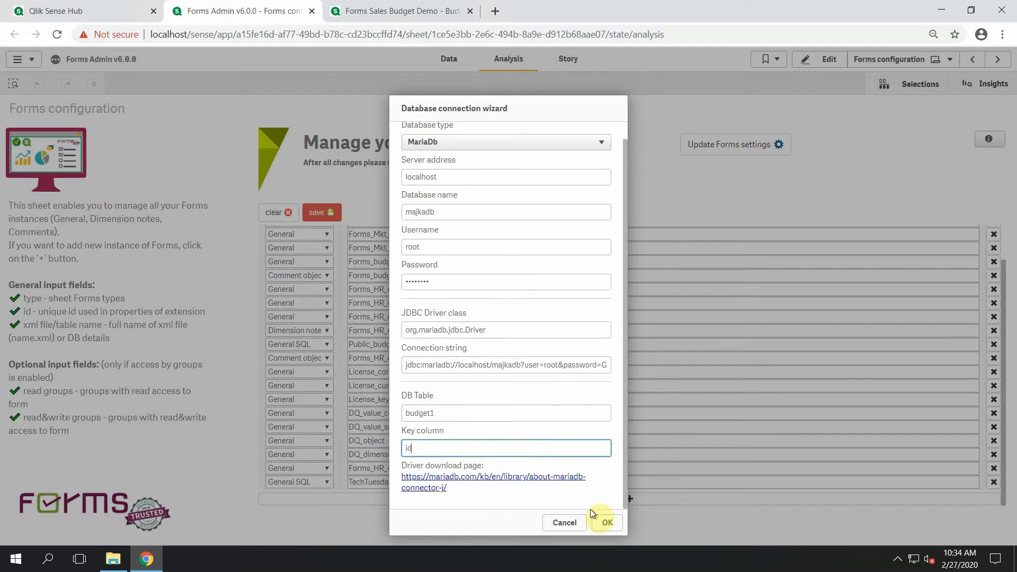
left_click(606, 522)
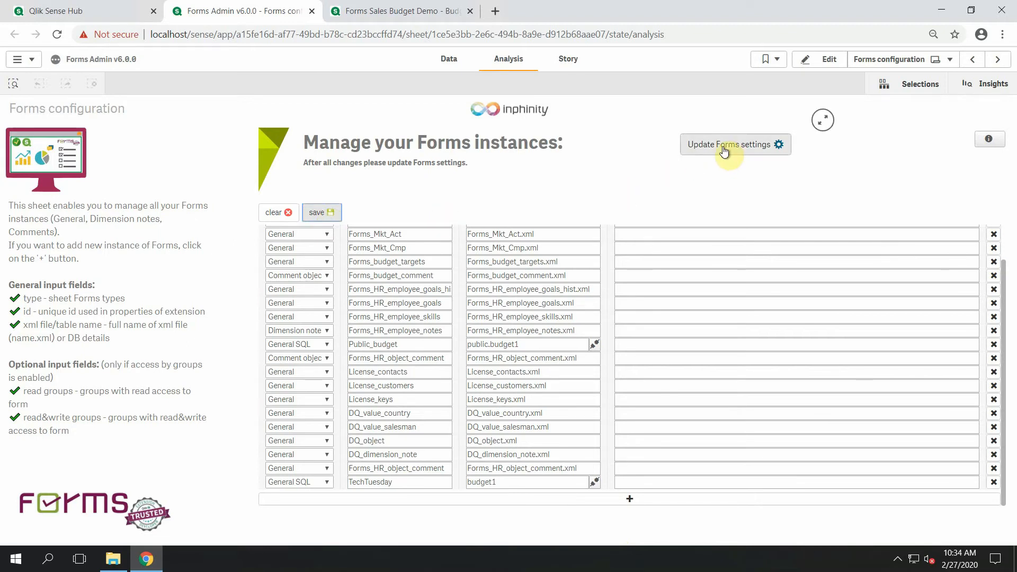
Update Forms settings to restart the service, then select the TechTuesday instance id.
left_click(729, 144)
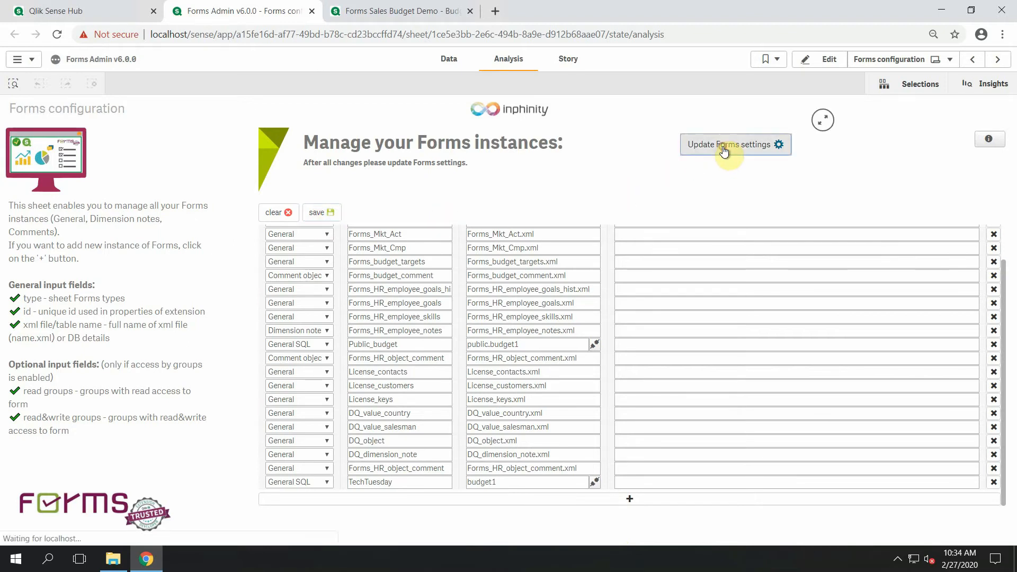
left_click(729, 144)
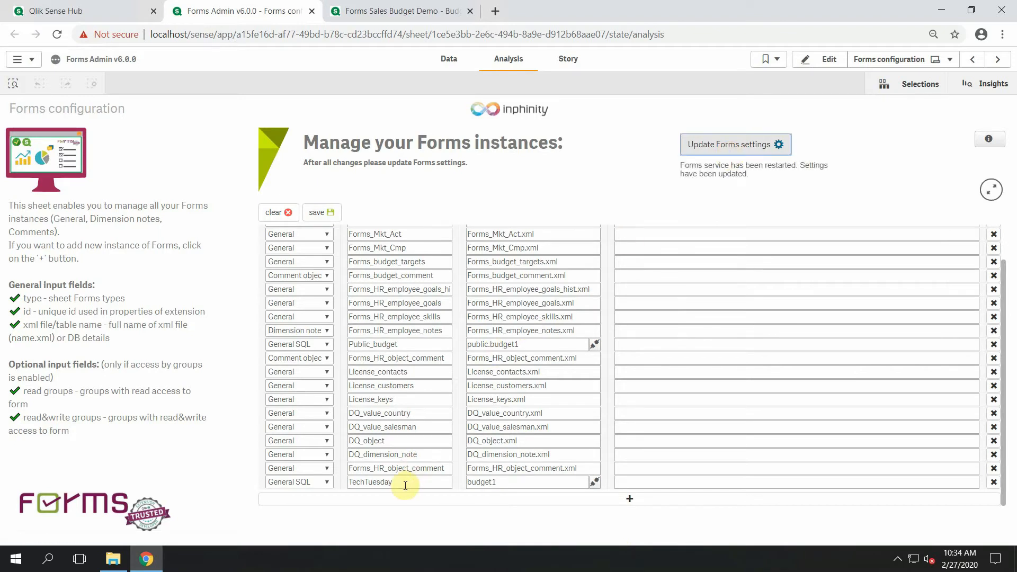
double_click(369, 482)
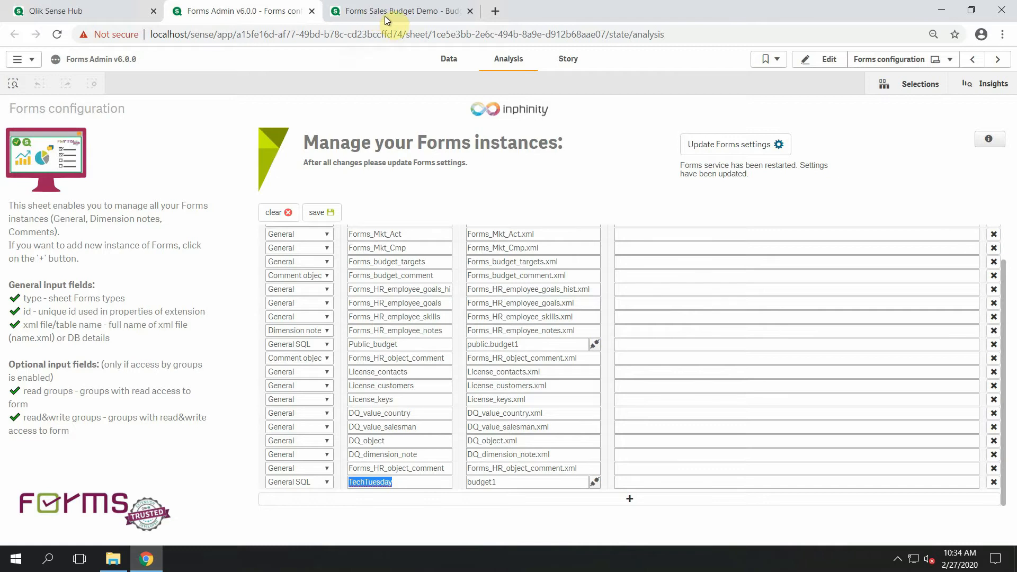
Switch to Forms Sales Budget Demo, enter edit mode and select the budget form.
left_click(401, 11)
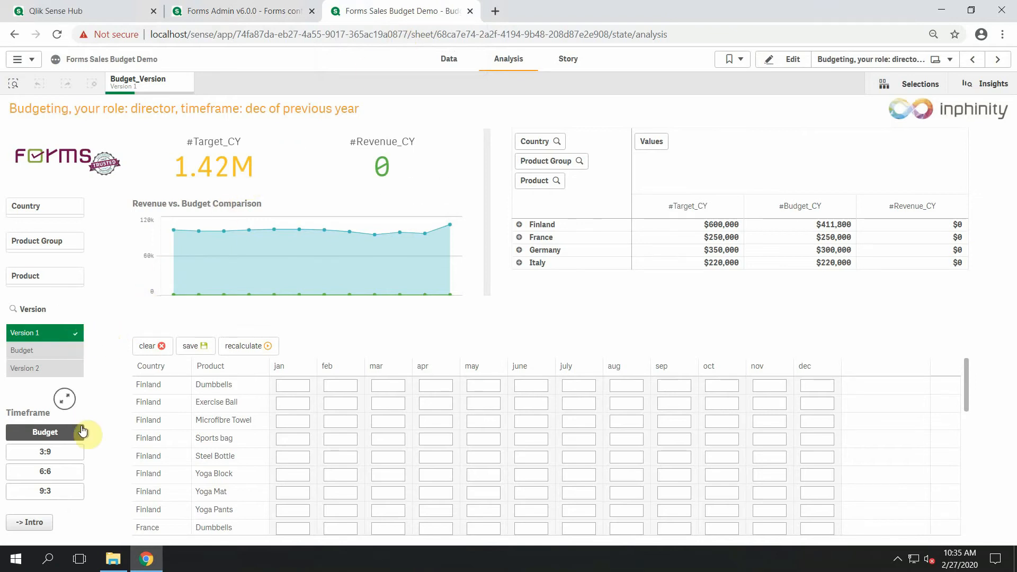
left_click(791, 58)
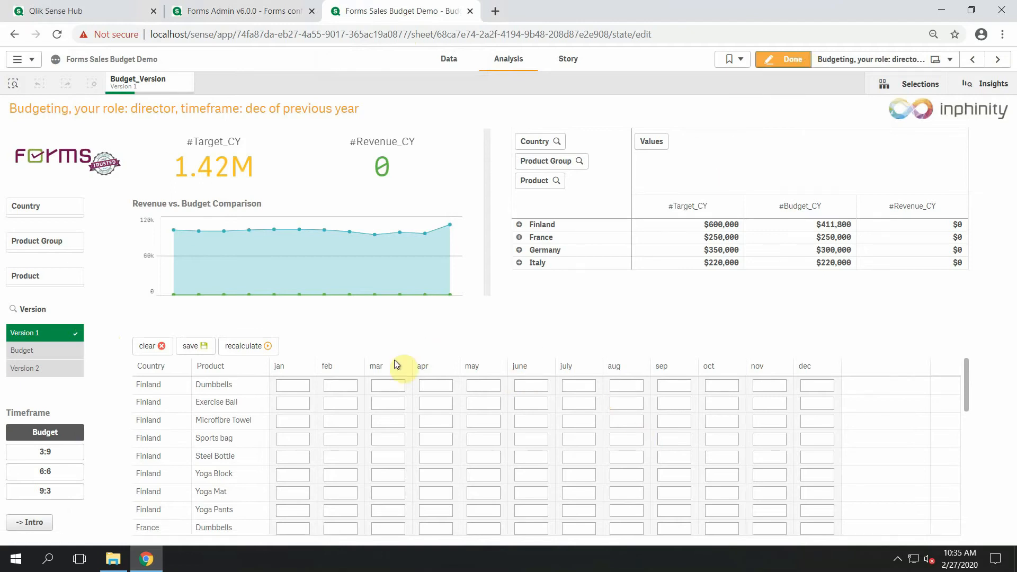
left_click(782, 59)
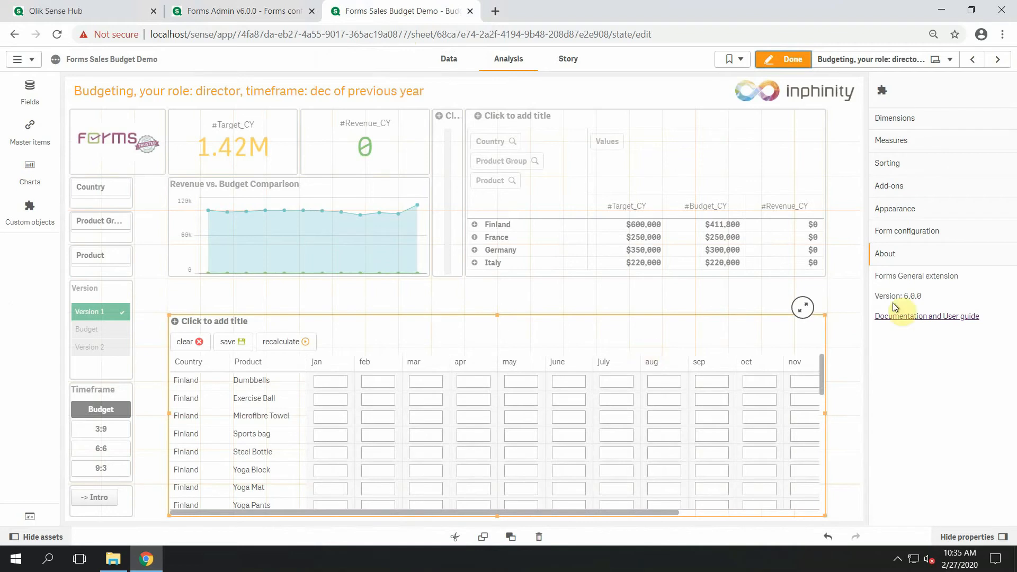
Replace the form instance id formGeneral with TechTuesday in Form configuration.
left_click(907, 231)
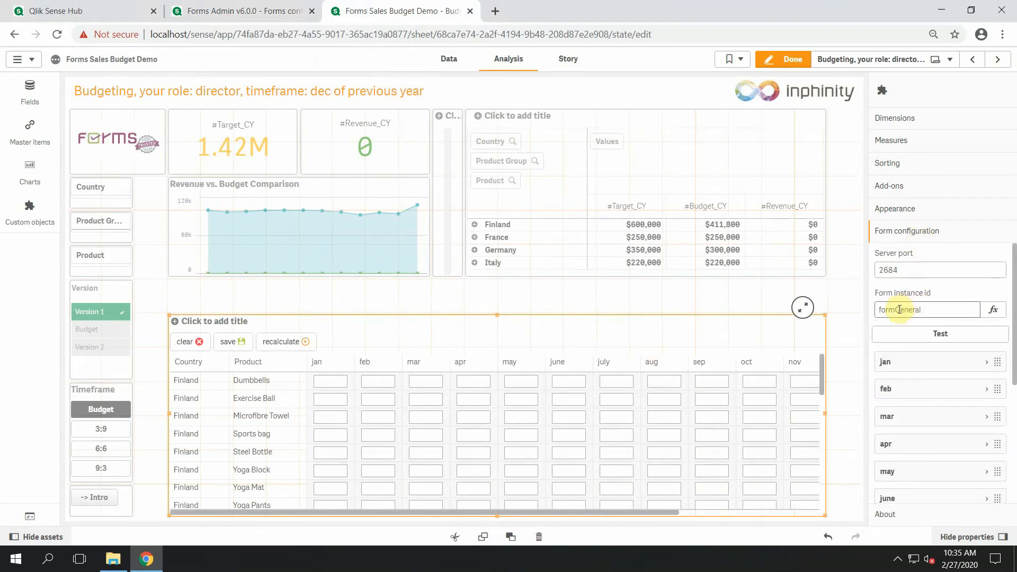
double_click(899, 310)
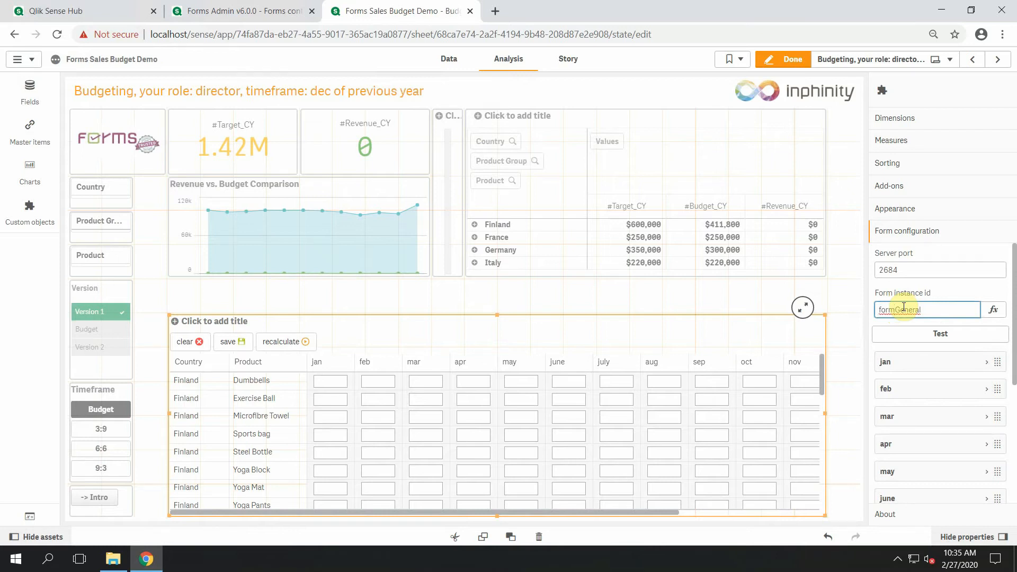
mouse_move(445, 340)
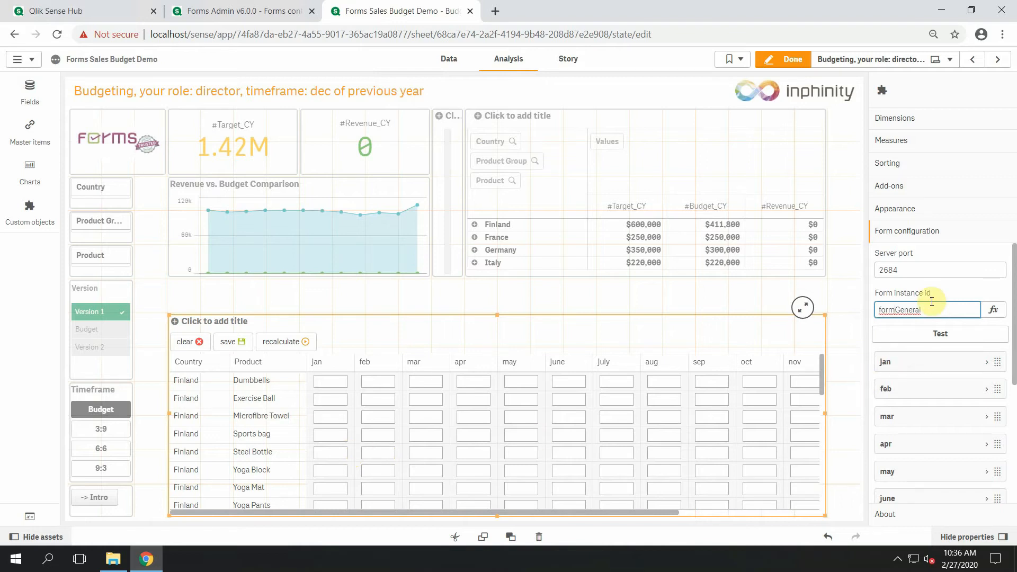
type("TechTuesday")
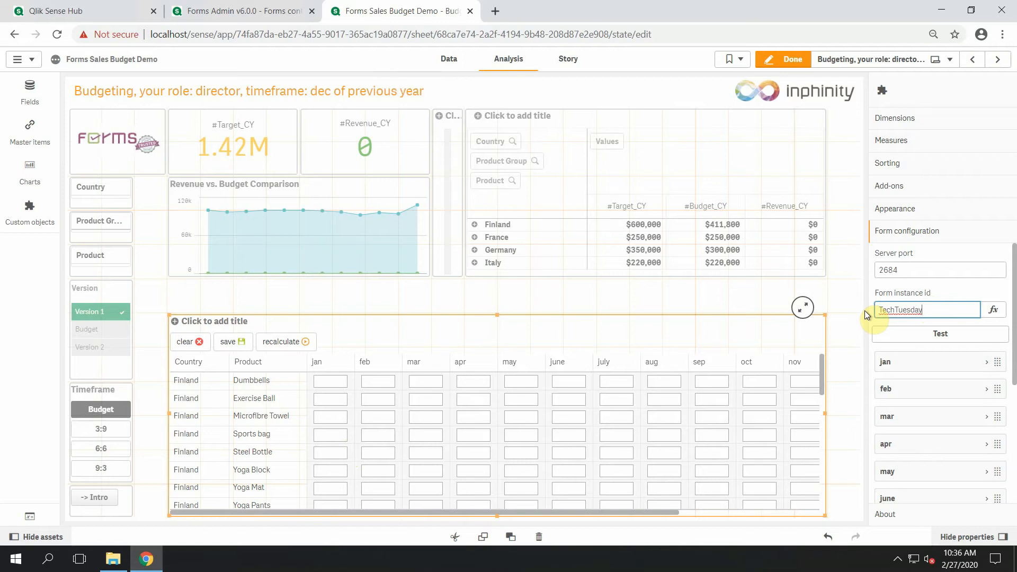
left_click(939, 333)
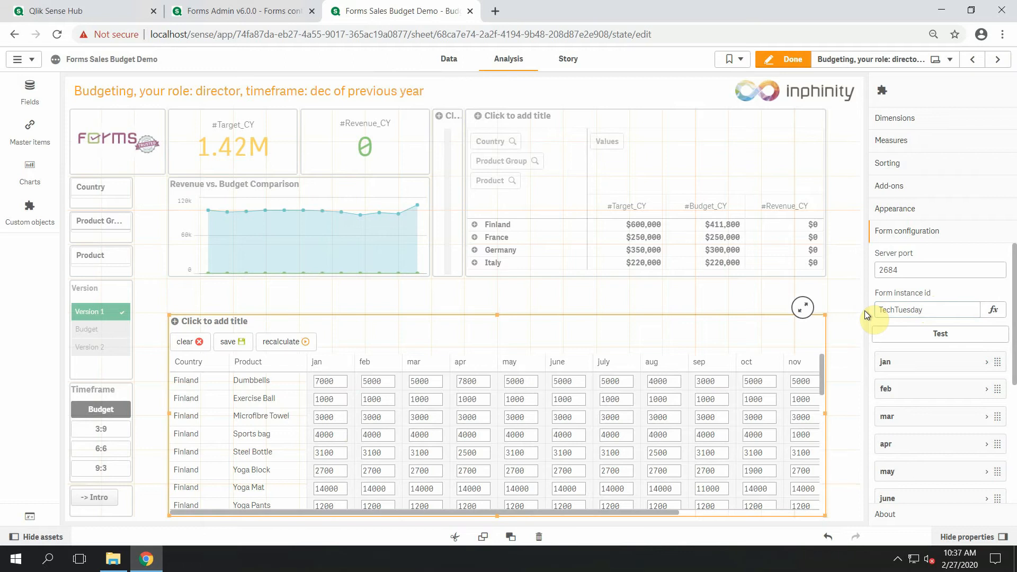
Review the ID dimension expression combining Budget_Version_ID, Country and Product.
left_click(895, 118)
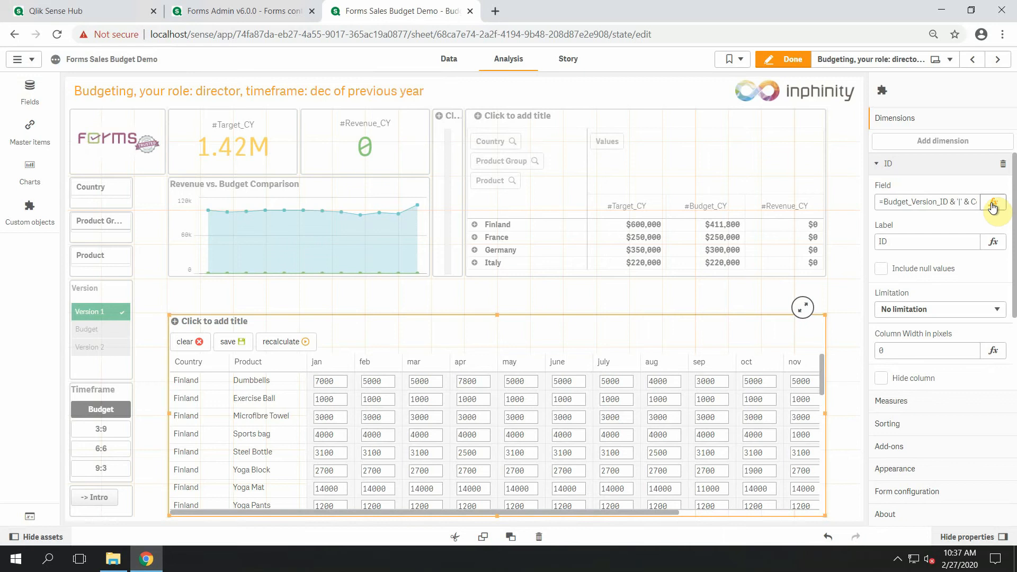
left_click(992, 202)
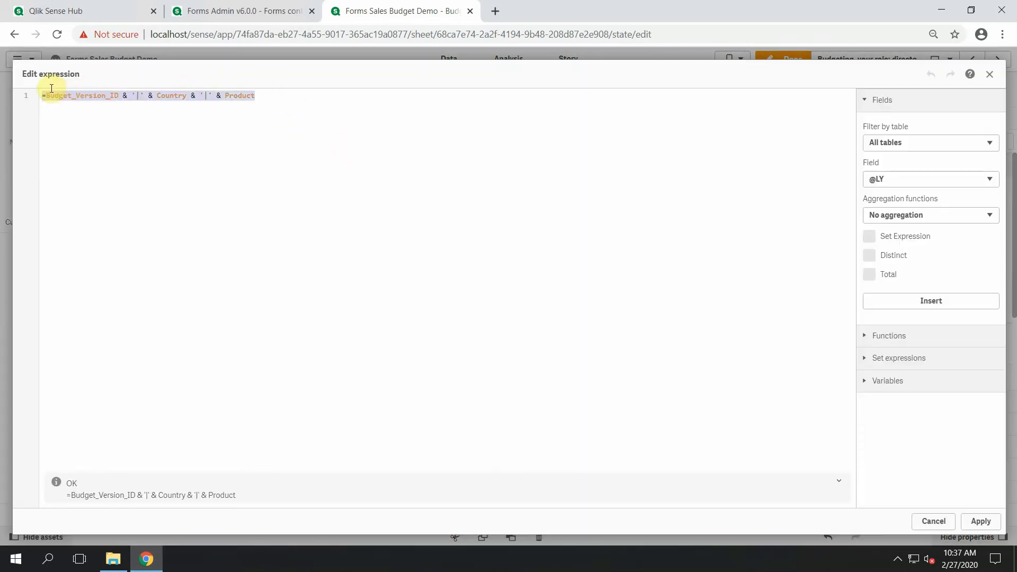
left_click(44, 95)
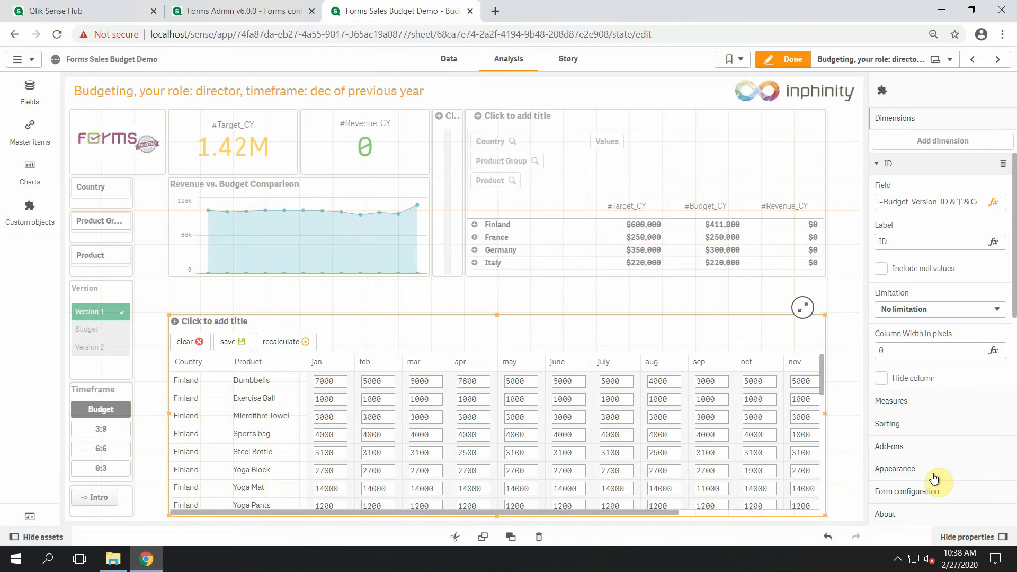
mouse_move(723, 341)
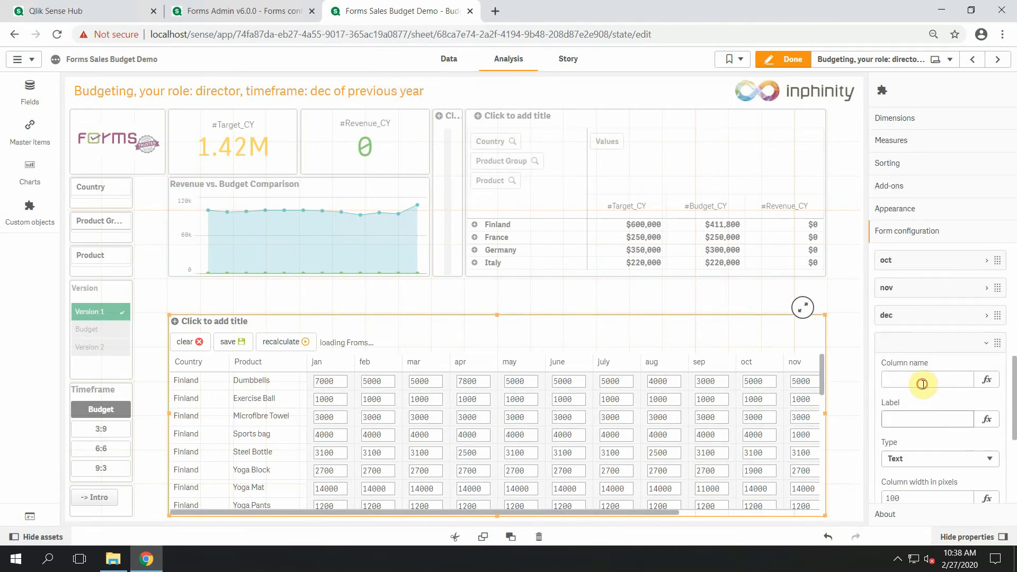
Add column 'manager' labelled 'Manager' and move it before the month columns.
type("manager")
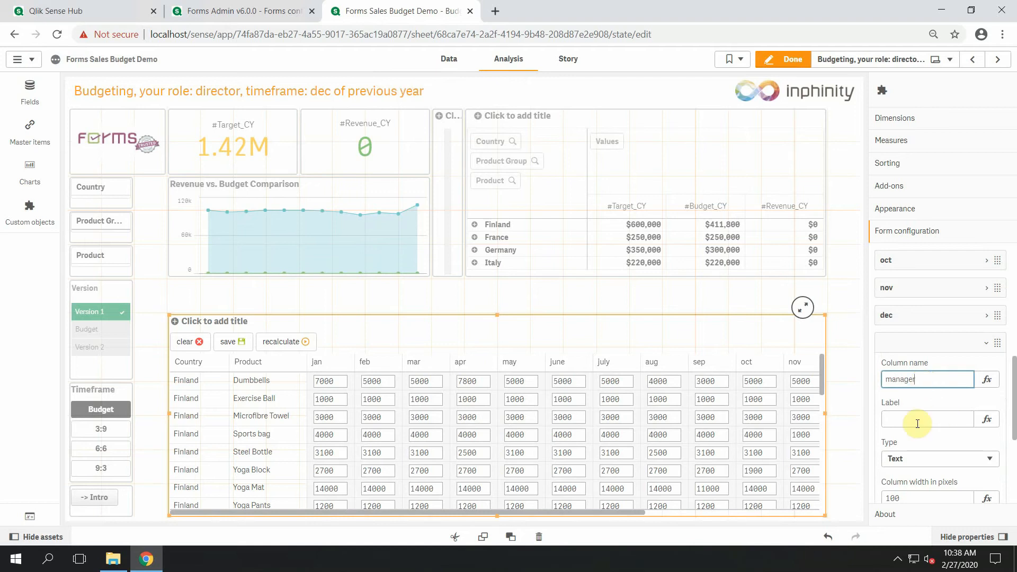
type("Manager")
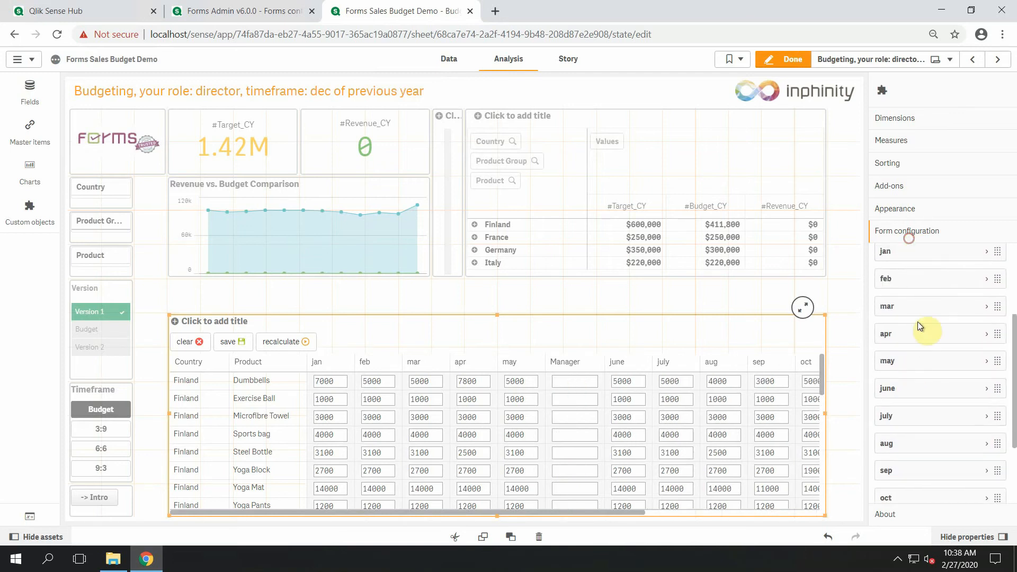
left_click(907, 230)
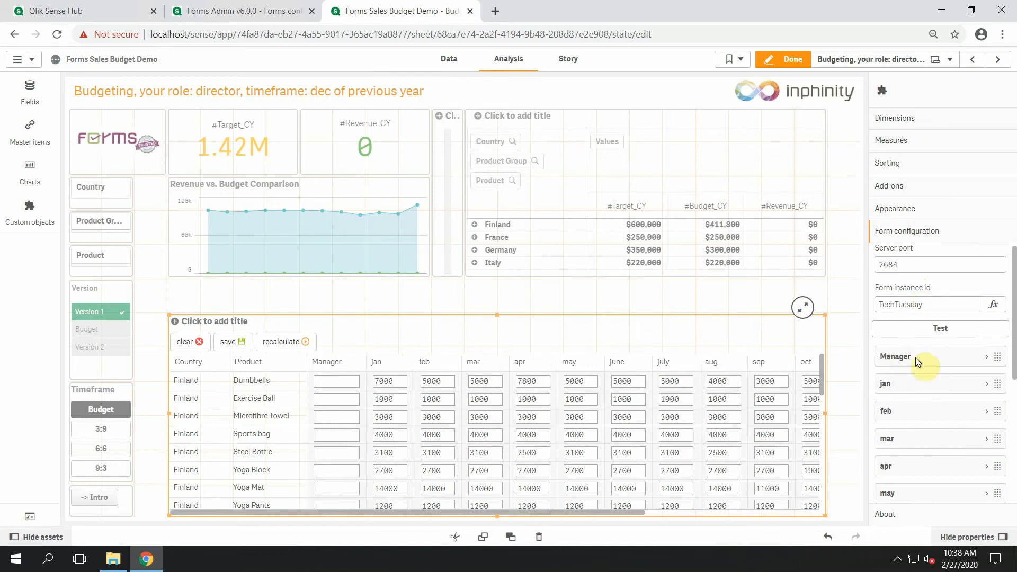
mouse_move(338, 322)
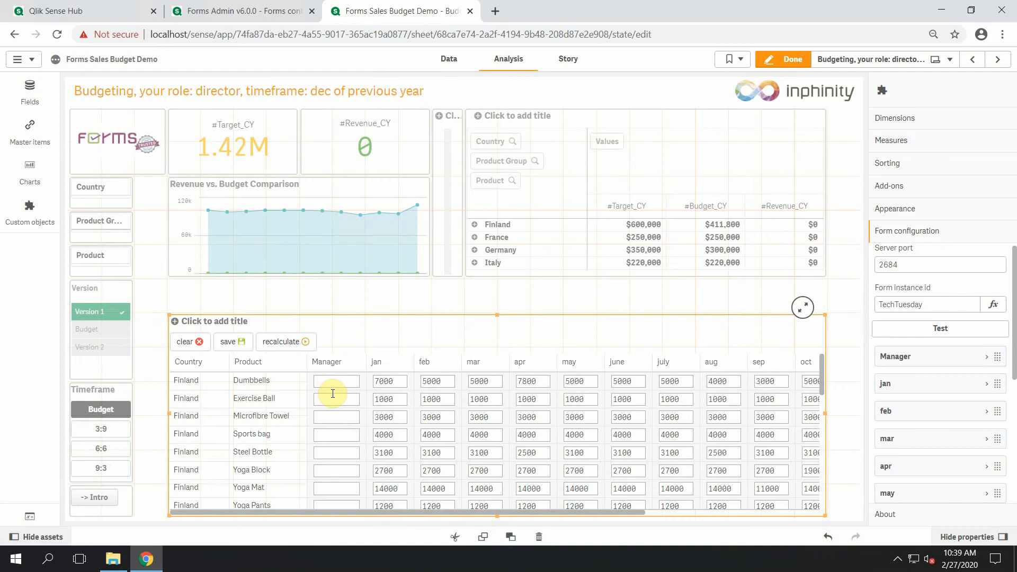
Test the form against the database, then delete the Manager column.
left_click(939, 329)
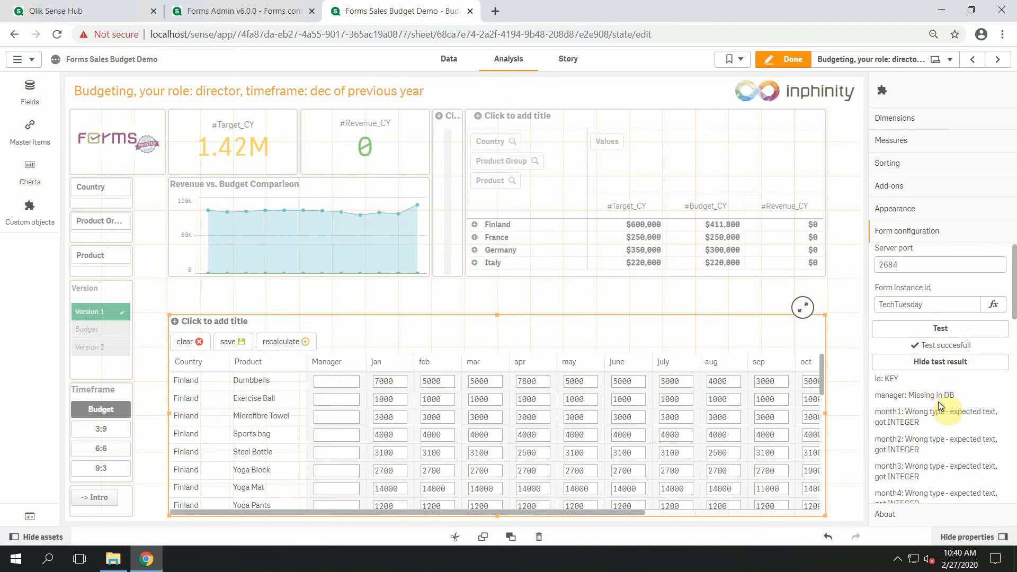
mouse_move(947, 402)
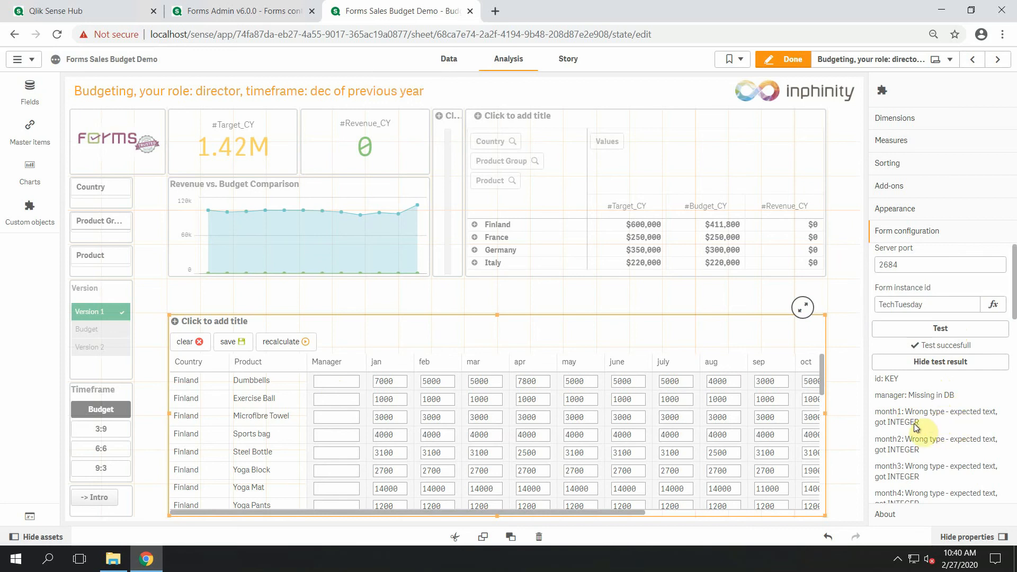
mouse_move(922, 425)
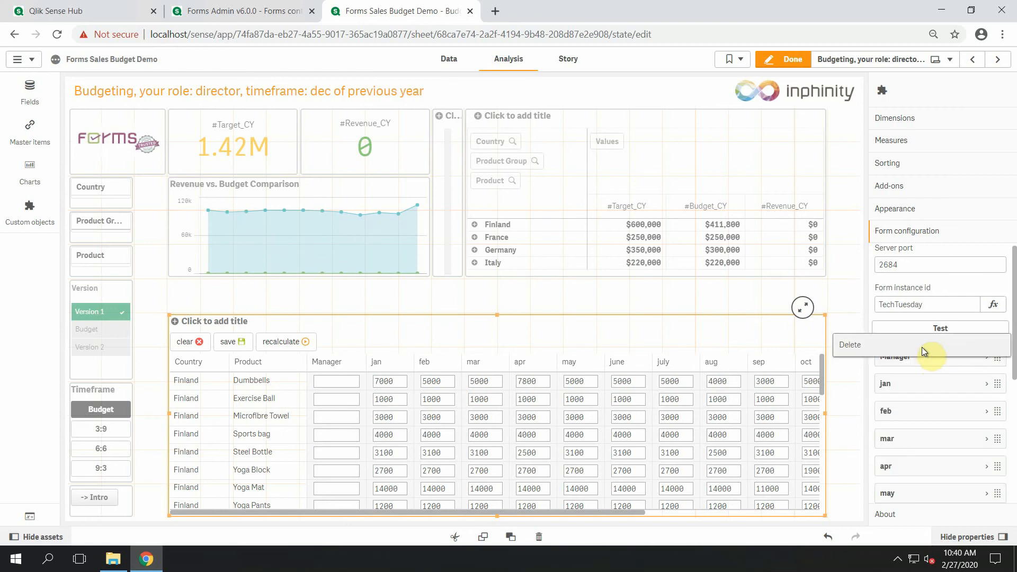
left_click(850, 344)
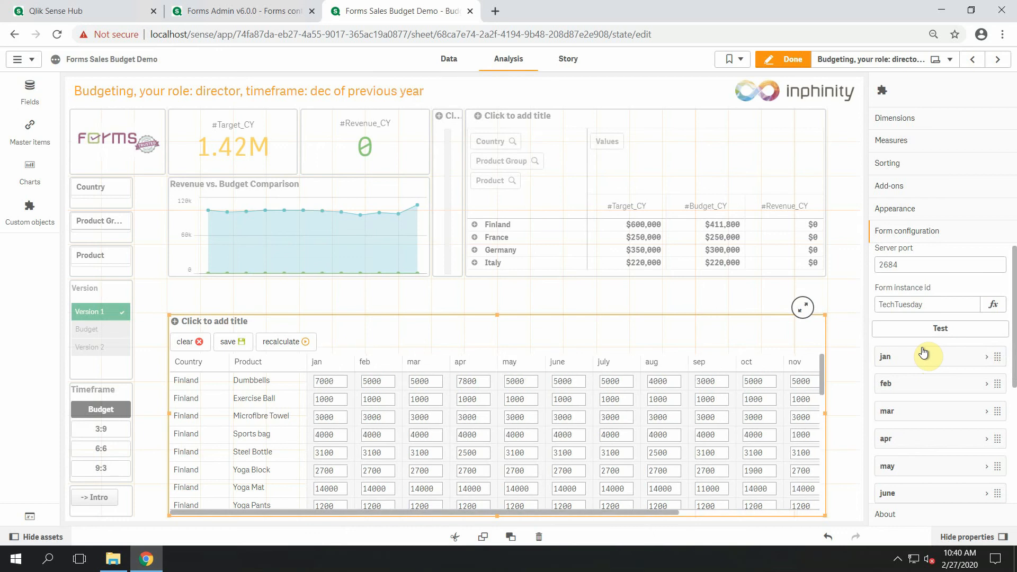